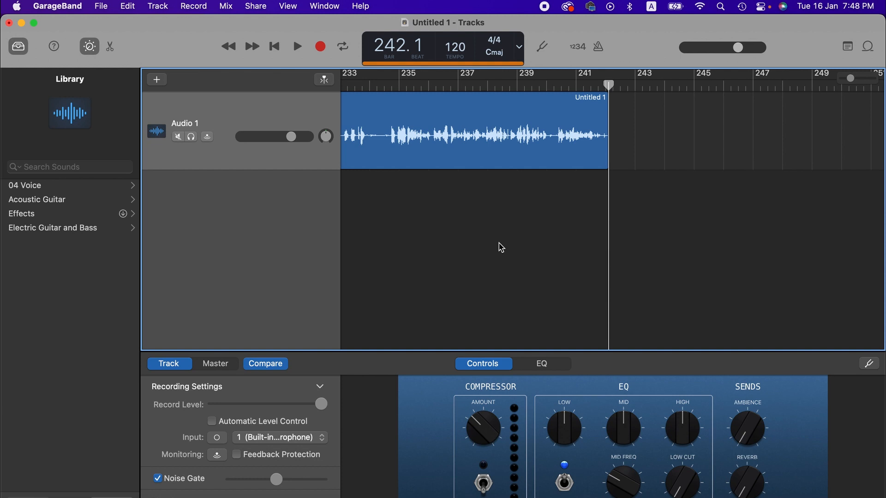
{"action": "mouse_move", "coordinate": [379, 215]}
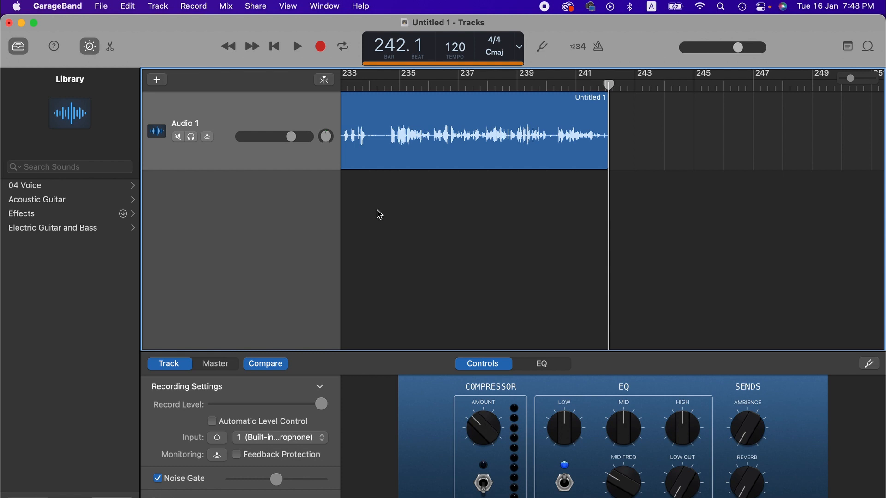
{"action": "mouse_move", "coordinate": [462, 325]}
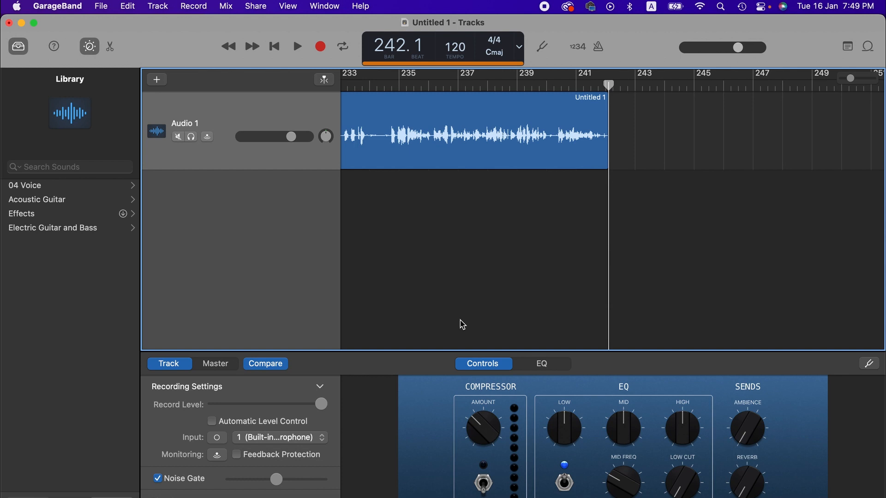
{"action": "mouse_move", "coordinate": [392, 279]}
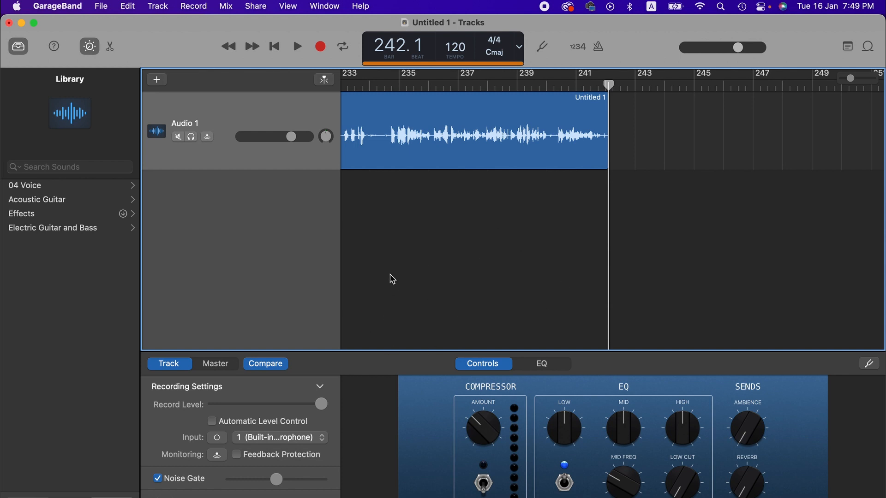
{"action": "mouse_move", "coordinate": [399, 279]}
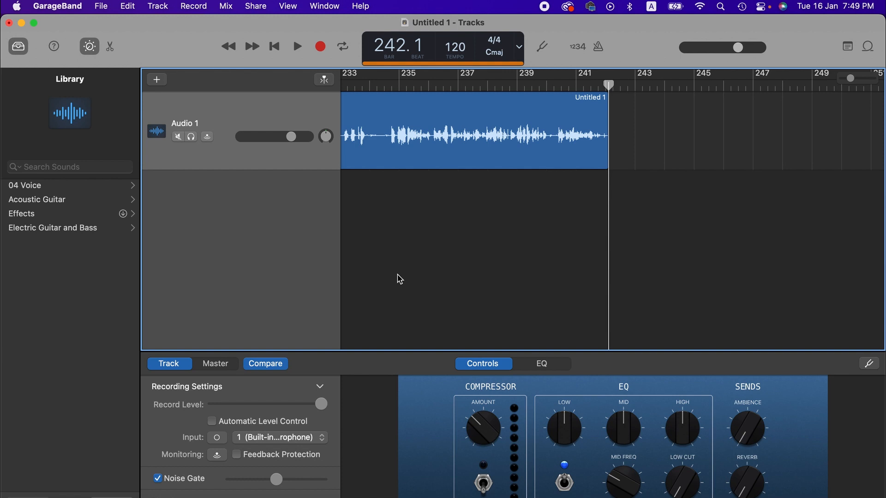
{"action": "mouse_move", "coordinate": [415, 247]}
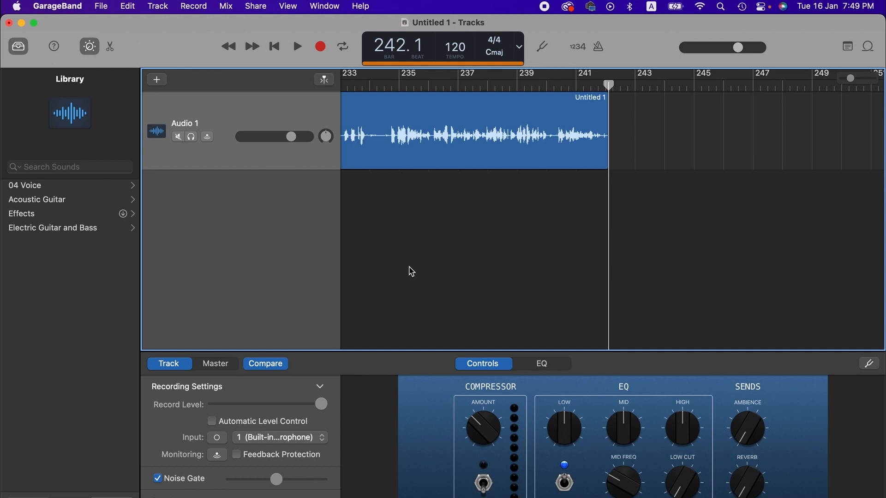
{"action": "mouse_move", "coordinate": [373, 241]}
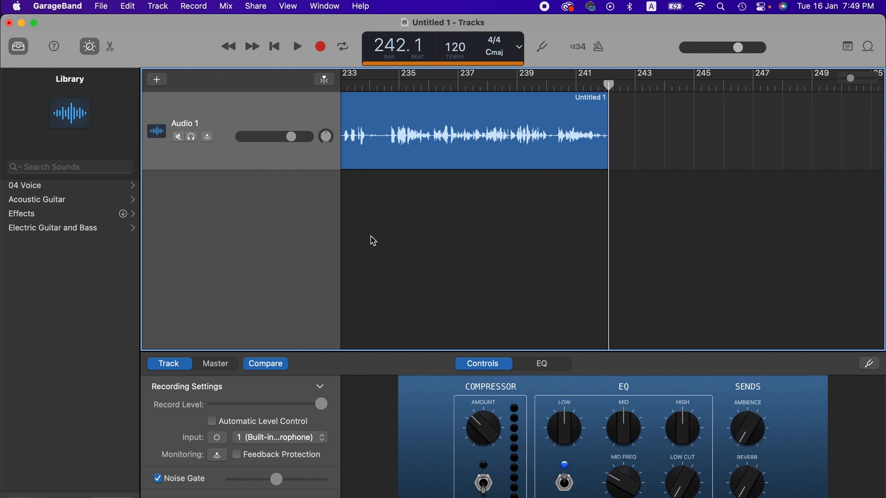
Step: Choose Export Song to Disk from the Share menu
{"action": "left_click", "coordinate": [255, 6]}
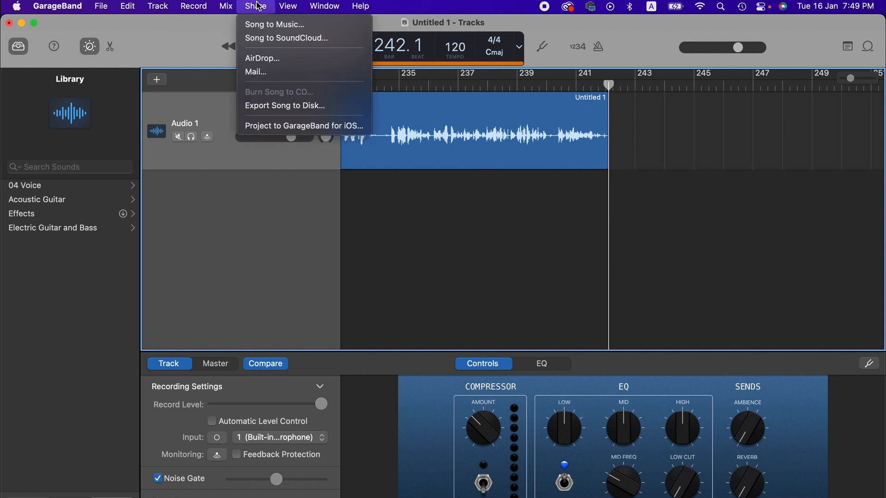
{"action": "mouse_move", "coordinate": [269, 25]}
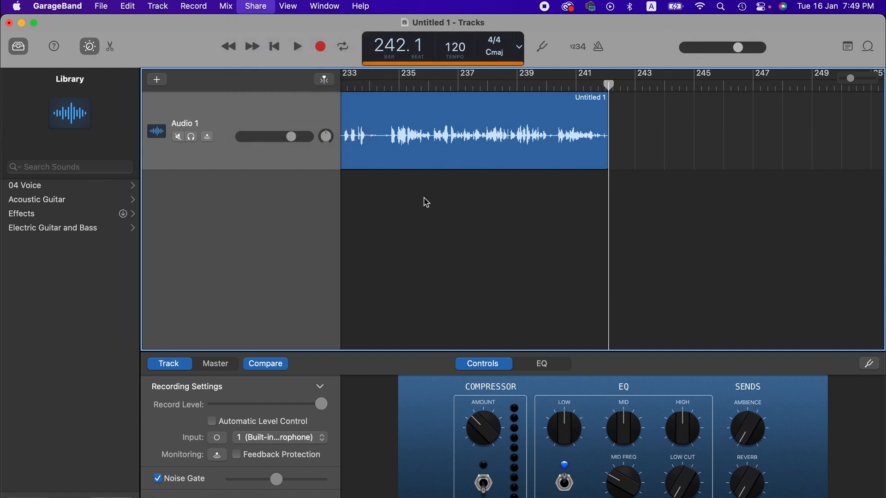
{"action": "left_click", "coordinate": [255, 6]}
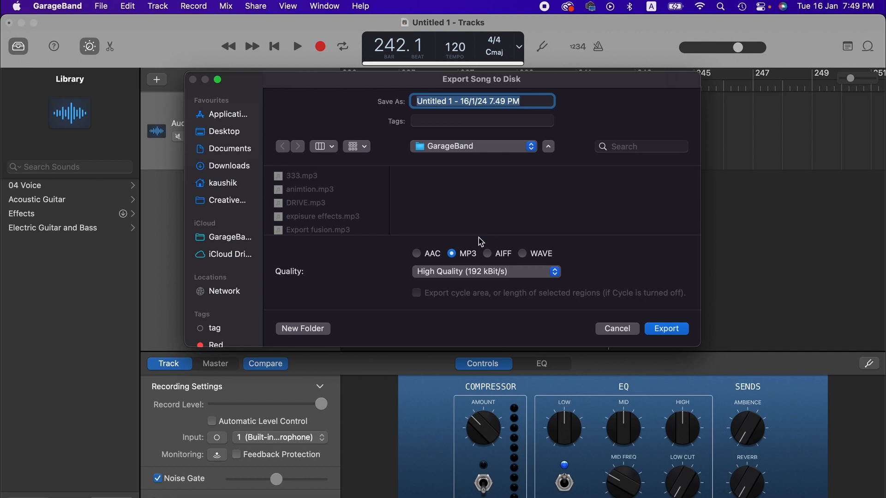
{"action": "mouse_move", "coordinate": [492, 120]}
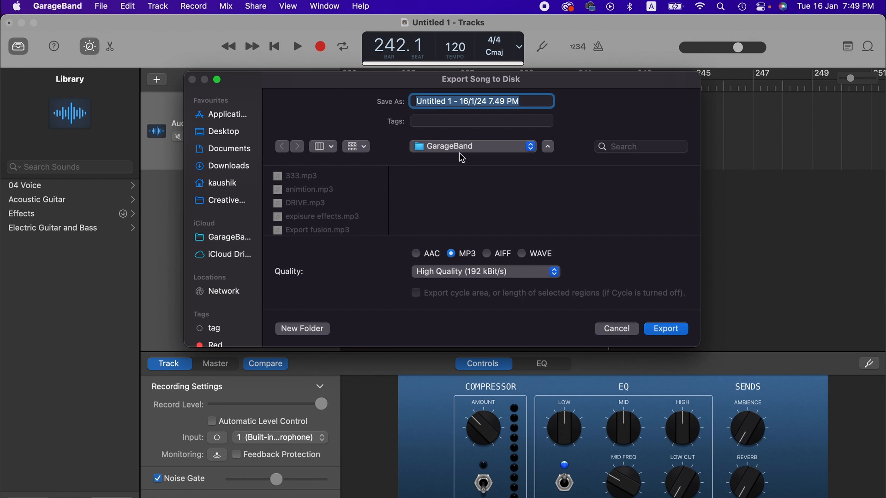
Step: Set the export location to Desktop, keeping MP3 at High Quality (192 kBit/s)
{"action": "left_click", "coordinate": [473, 147]}
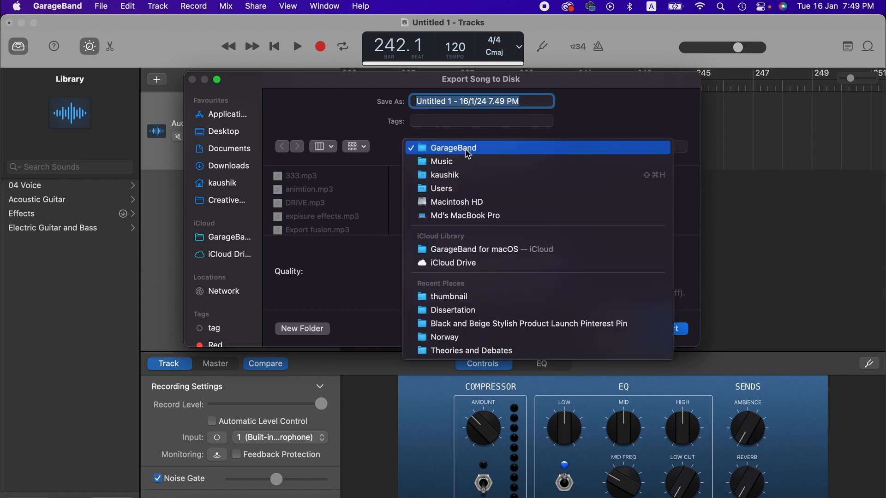
{"action": "left_click", "coordinate": [223, 131]}
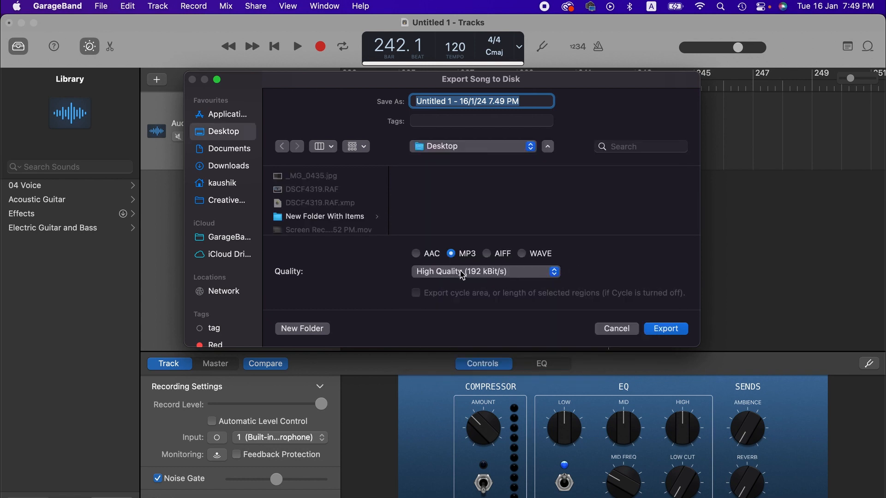
{"action": "mouse_move", "coordinate": [499, 268]}
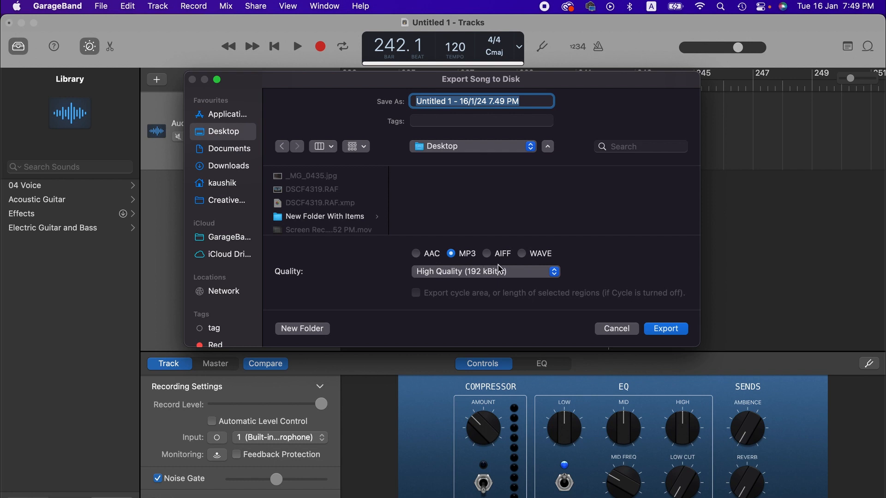
{"action": "mouse_move", "coordinate": [560, 280]}
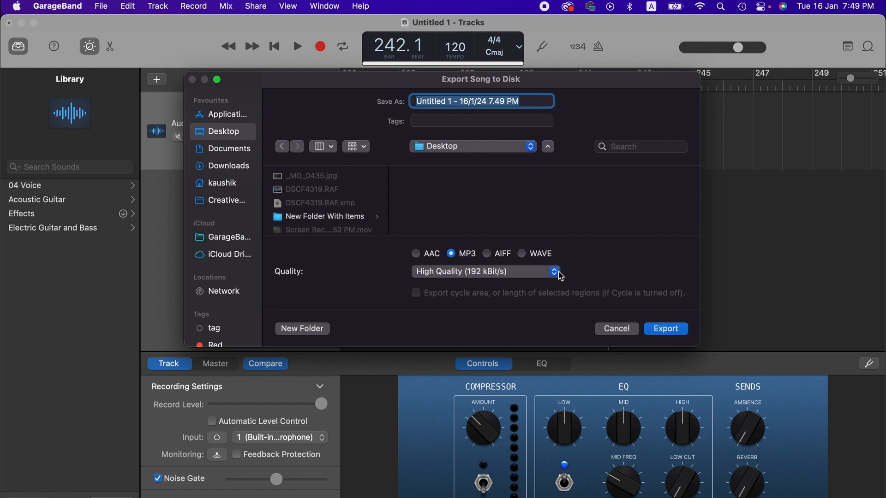
{"action": "left_click", "coordinate": [553, 272]}
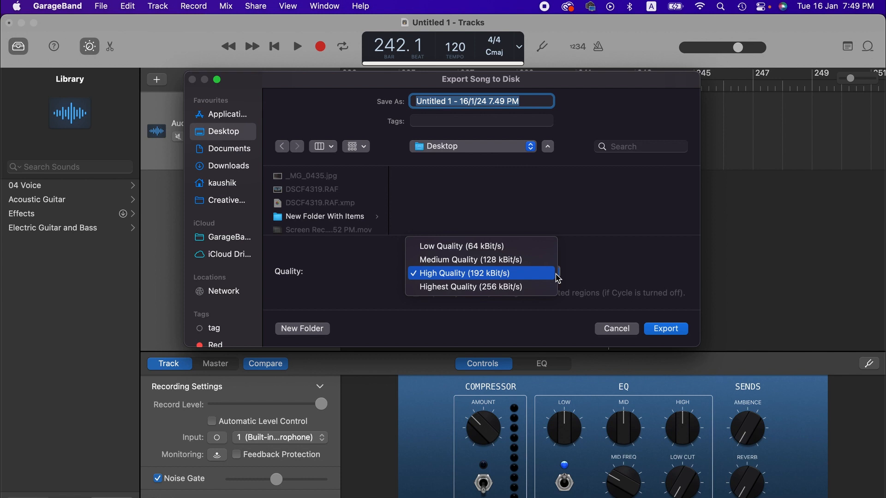
{"action": "mouse_move", "coordinate": [523, 297]}
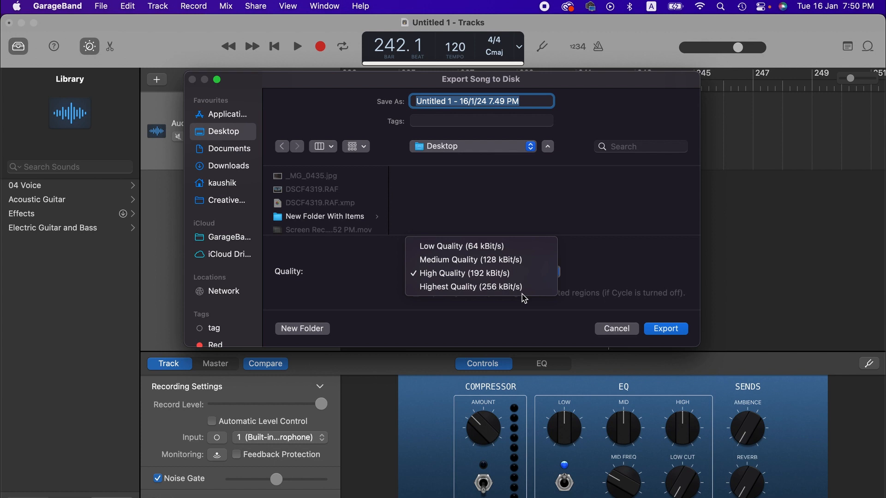
{"action": "left_click", "coordinate": [464, 274]}
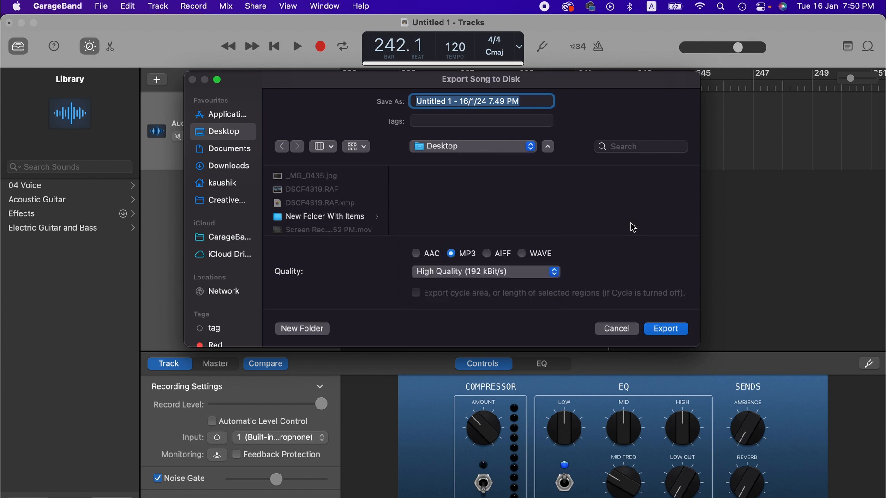
{"action": "mouse_move", "coordinate": [488, 294]}
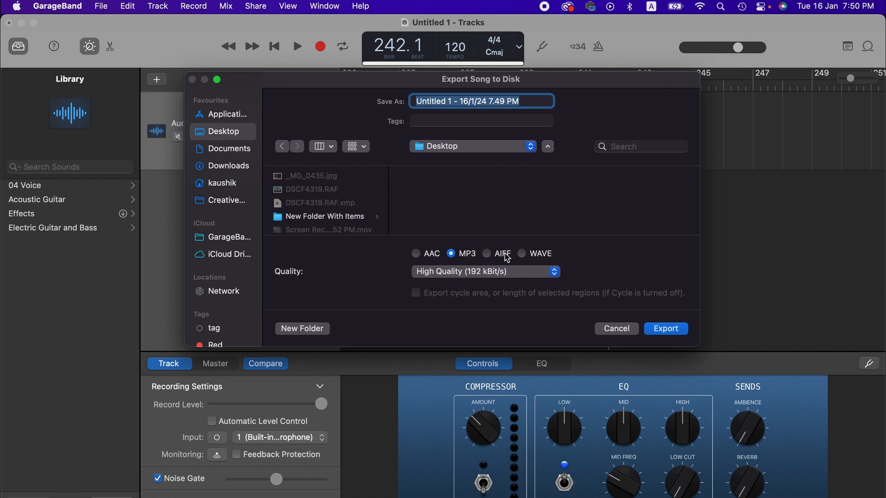
{"action": "mouse_move", "coordinate": [626, 301]}
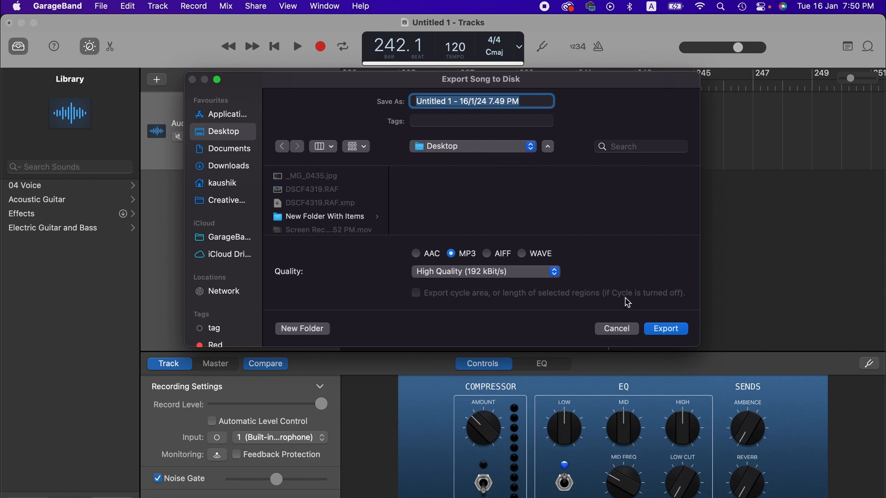
Step: Name the file 'Audio' and export the song to the Desktop
{"action": "type", "text": "Audio"}
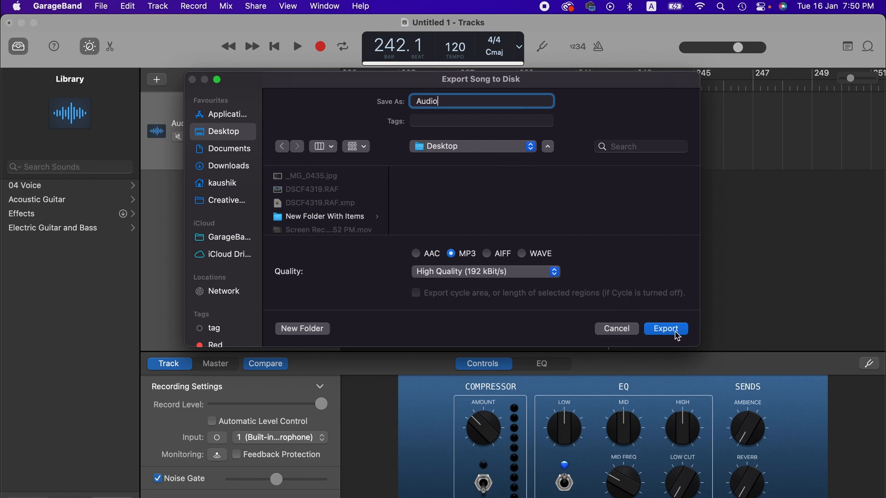
{"action": "left_click", "coordinate": [666, 328]}
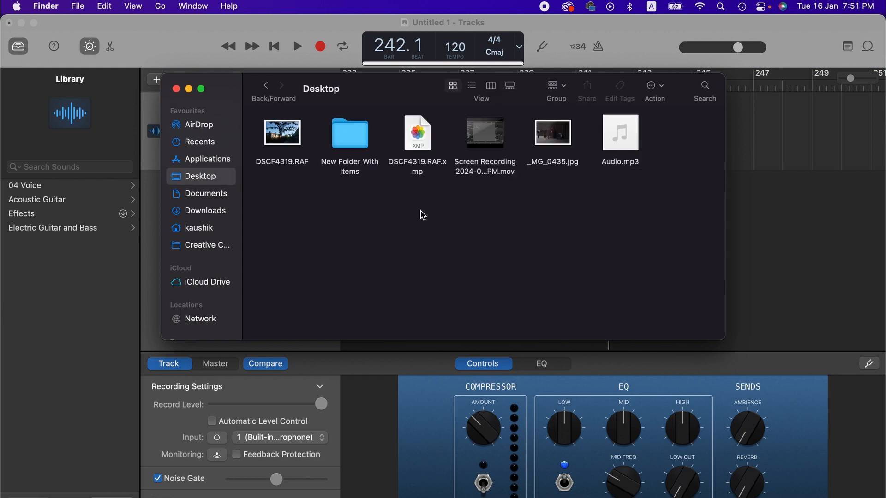
{"action": "mouse_move", "coordinate": [660, 162]}
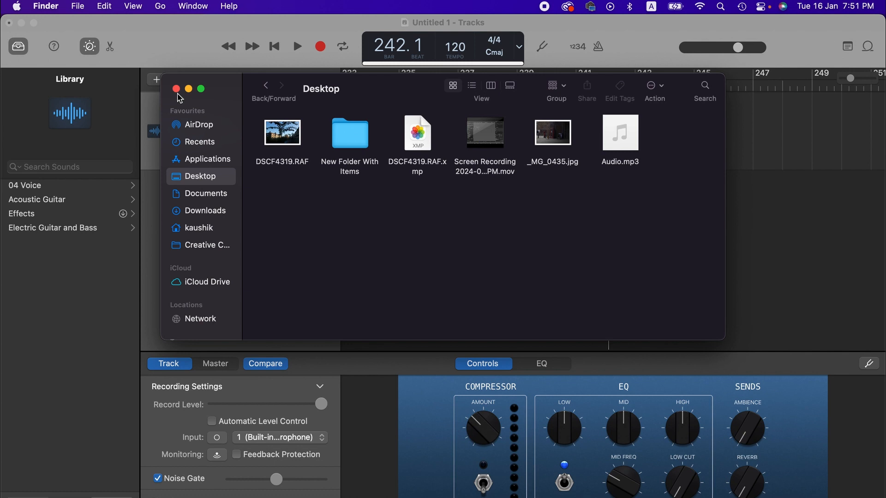
Step: Close the Finder window showing Audio.mp3 on the Desktop
{"action": "left_click", "coordinate": [175, 89]}
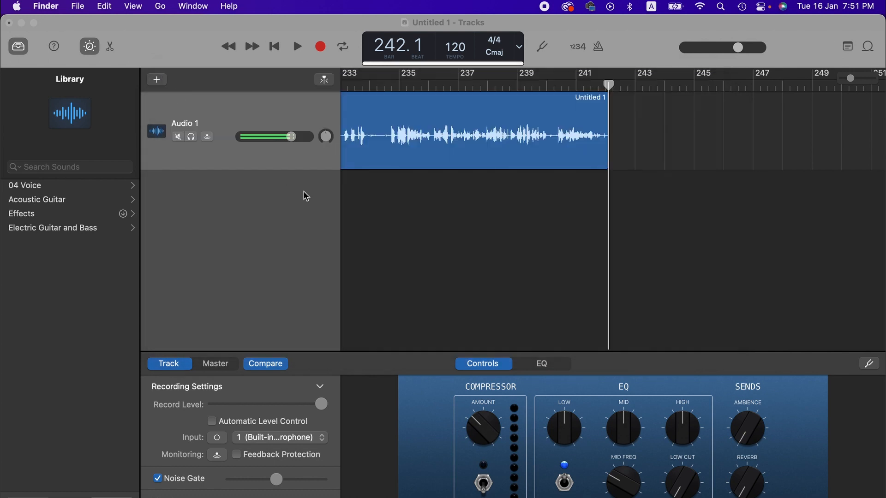